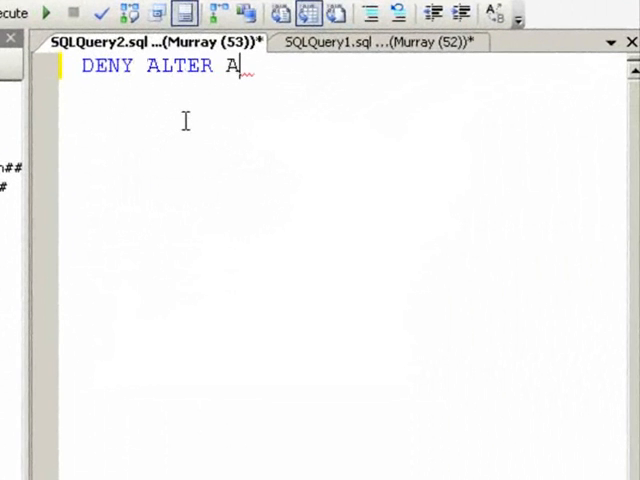
Finish typing the statement DENY ALTER ANY DATABASE TO Sara.
{"action": "type", "text": "NY DATABASE TO S"}
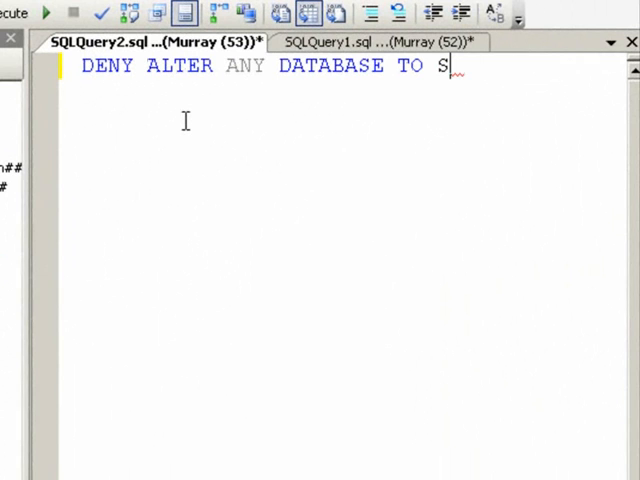
{"action": "type", "text": "ara"}
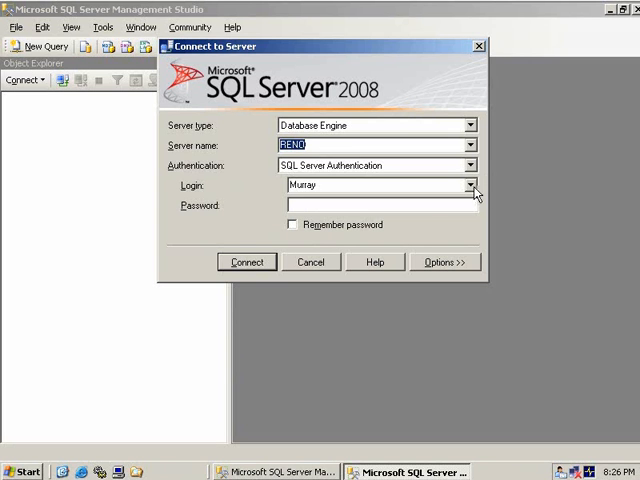
Connect to the server as login Sara and open a new JProCo query.
{"action": "type", "text": "Sar"}
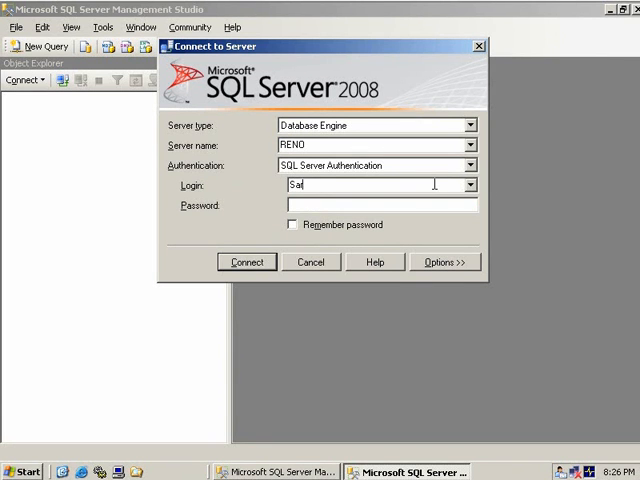
{"action": "left_click", "coordinate": [246, 262]}
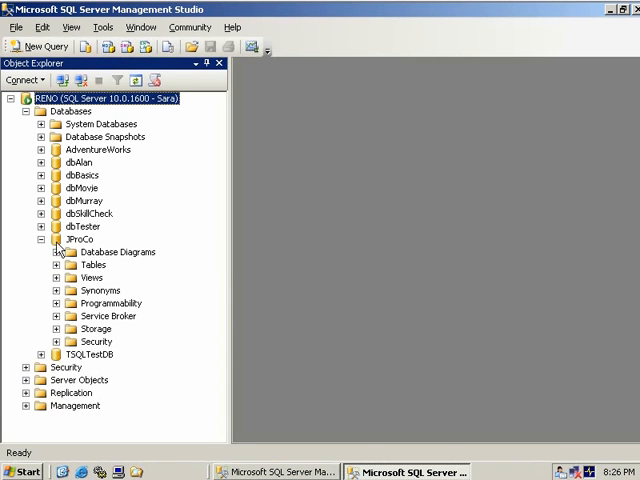
{"action": "left_click", "coordinate": [80, 239]}
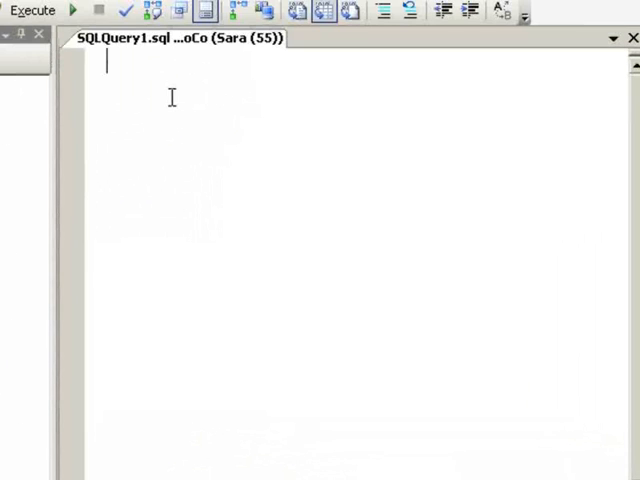
Type ALTER DATABASE JProCo in Sara's query window.
{"action": "type", "text": "ALTER DATABASE"}
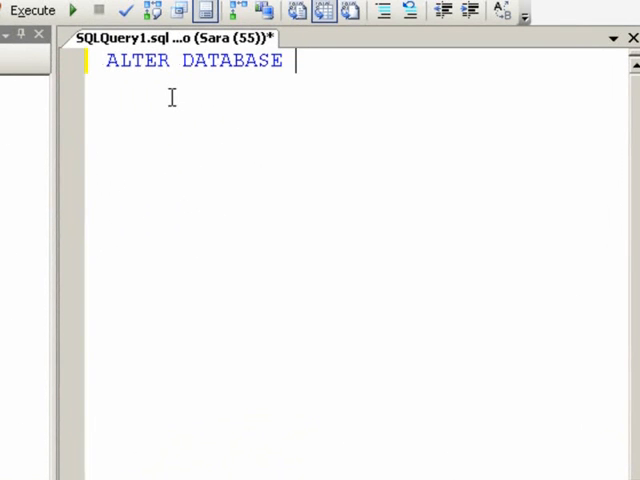
{"action": "type", "text": "JProCo"}
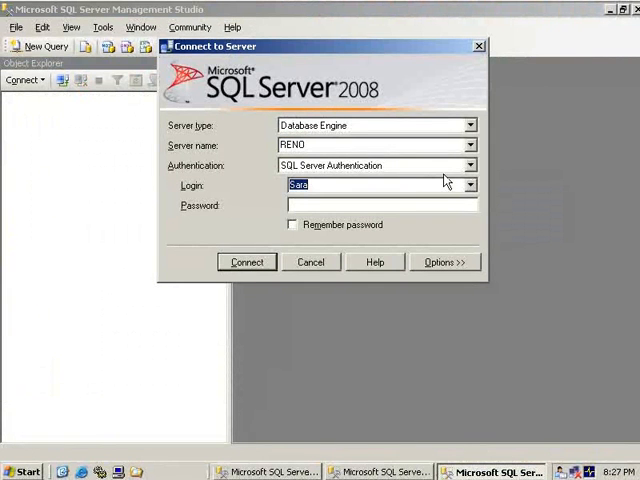
Connect to the RENO server as the other test login.
{"action": "left_click", "coordinate": [246, 262]}
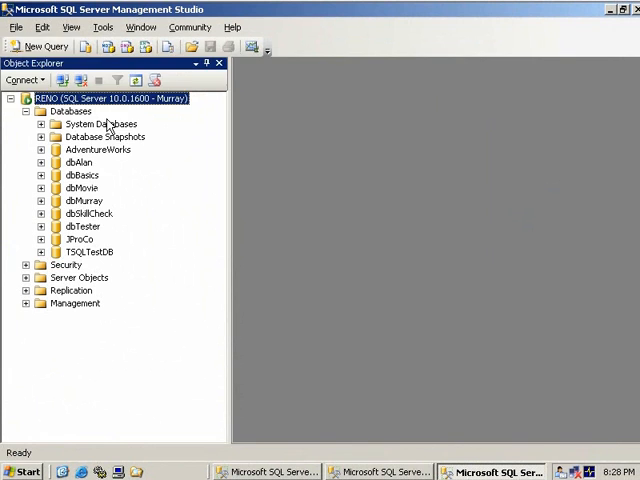
{"action": "left_click", "coordinate": [42, 52]}
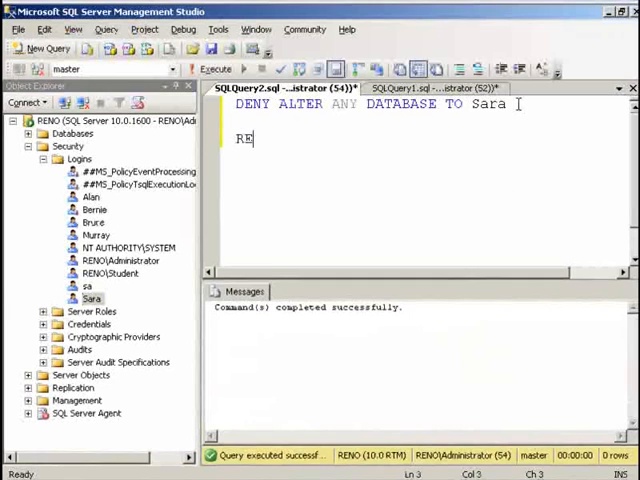
Type REVOKE ALTER ANY DATABASE TO Murray below the executed DENY statement.
{"action": "type", "text": "VOKE ALTER"}
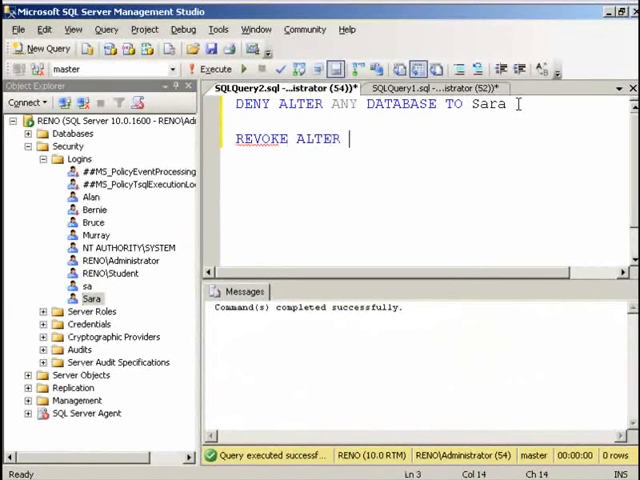
{"action": "type", "text": "ANY DATABASE"}
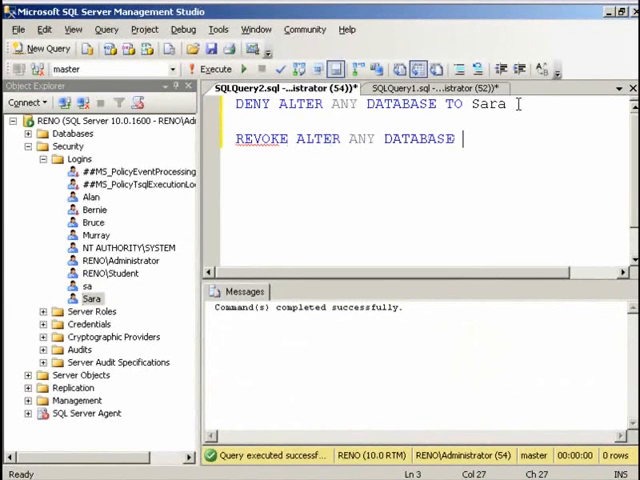
{"action": "type", "text": "TO Murra"}
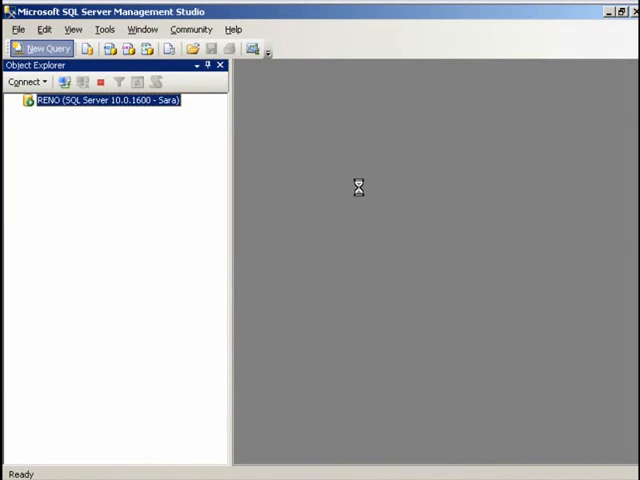
Open a new query under Sara's connection and start typing CREATE DATABASE.
{"action": "left_click", "coordinate": [42, 50]}
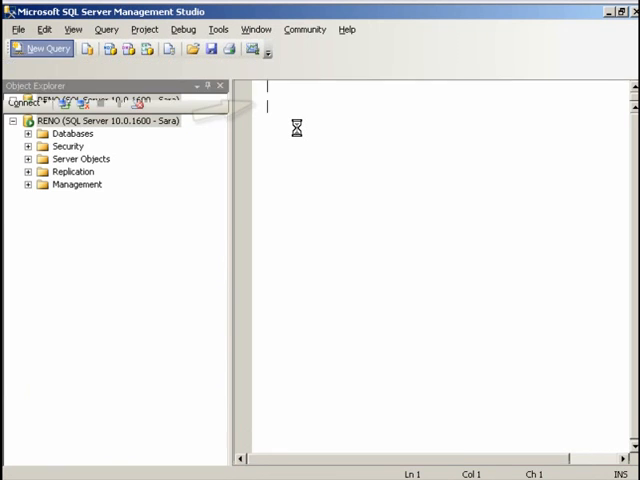
{"action": "type", "text": "CREATE DATA"}
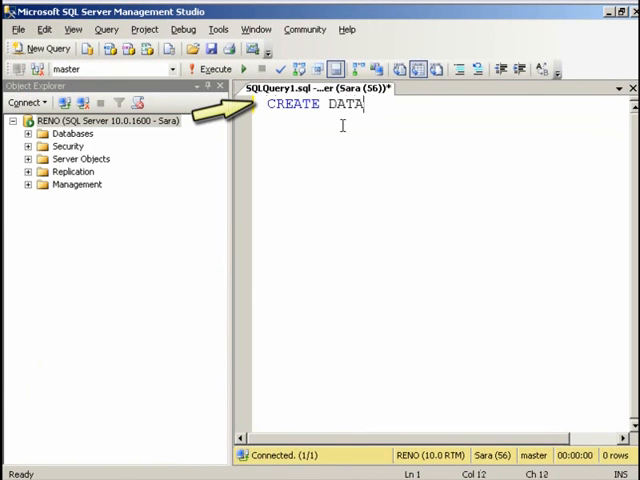